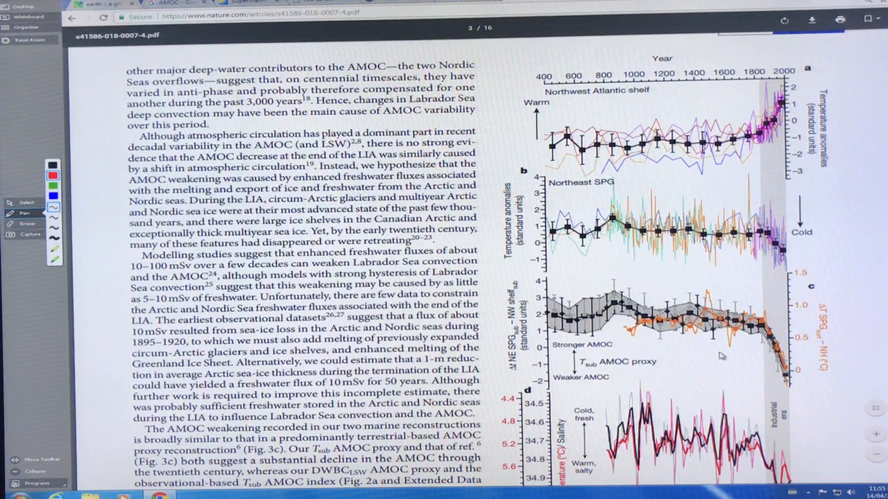
pyautogui.scroll(-3)
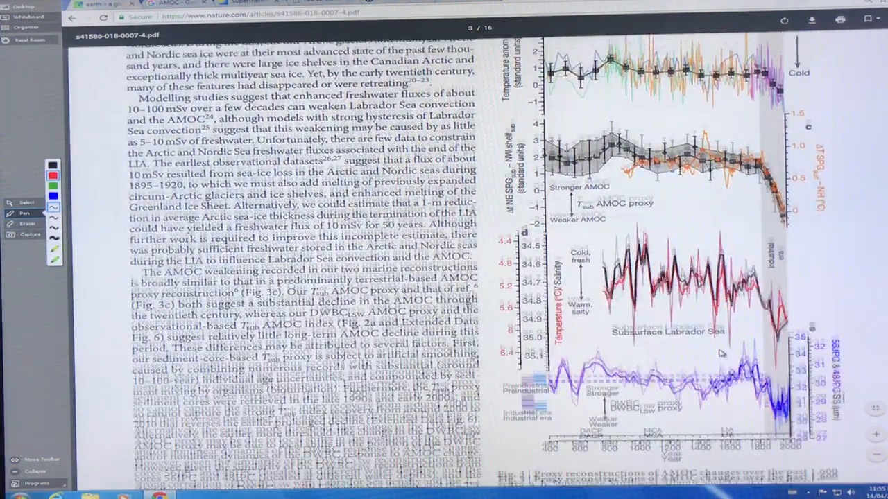